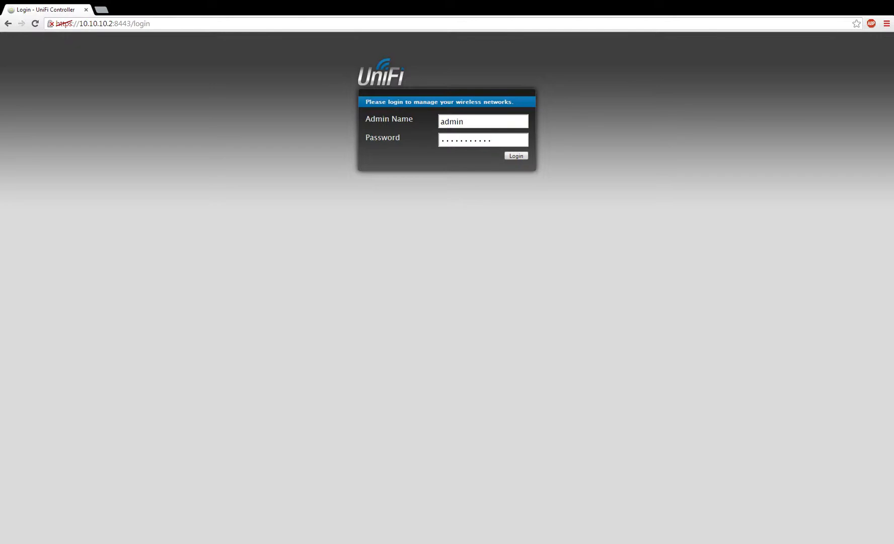
# Step: Sign in as administrator and briefly view the list of configured maps
pyautogui.click(514, 159)
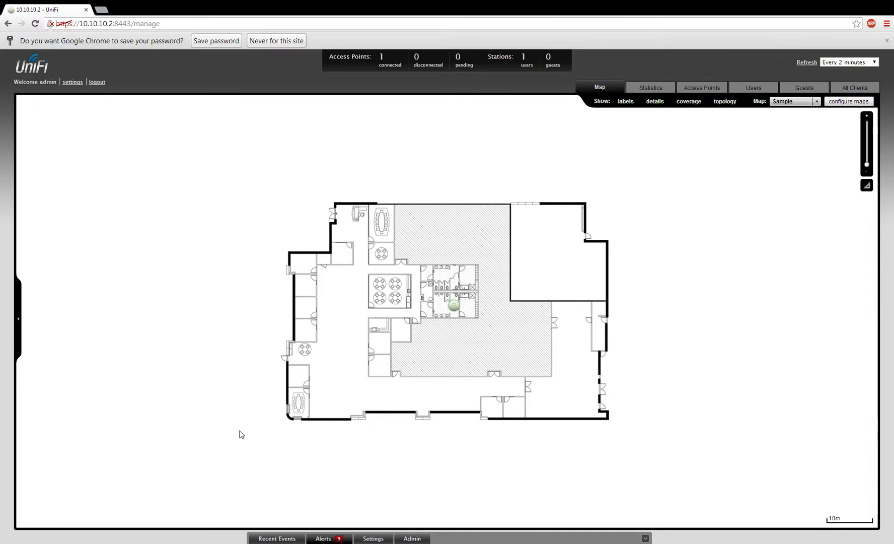
pyautogui.moveTo(845, 120)
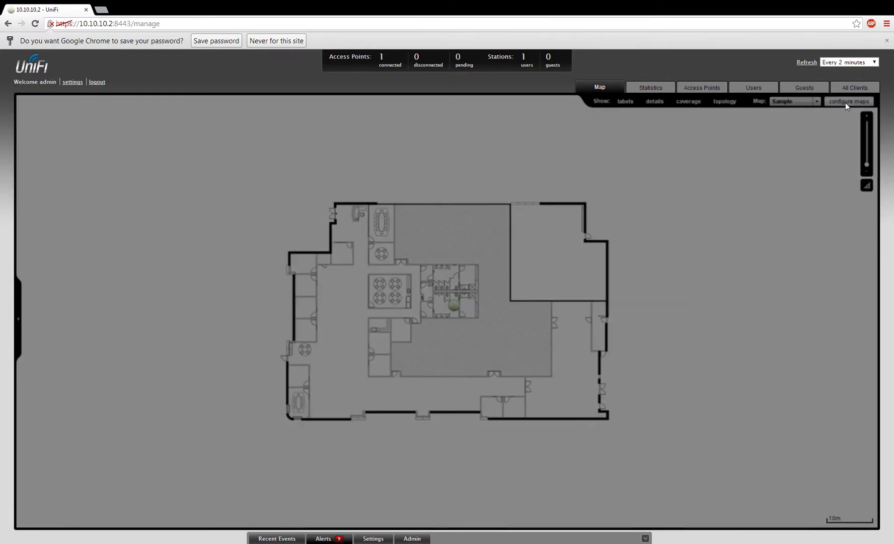
pyautogui.click(849, 100)
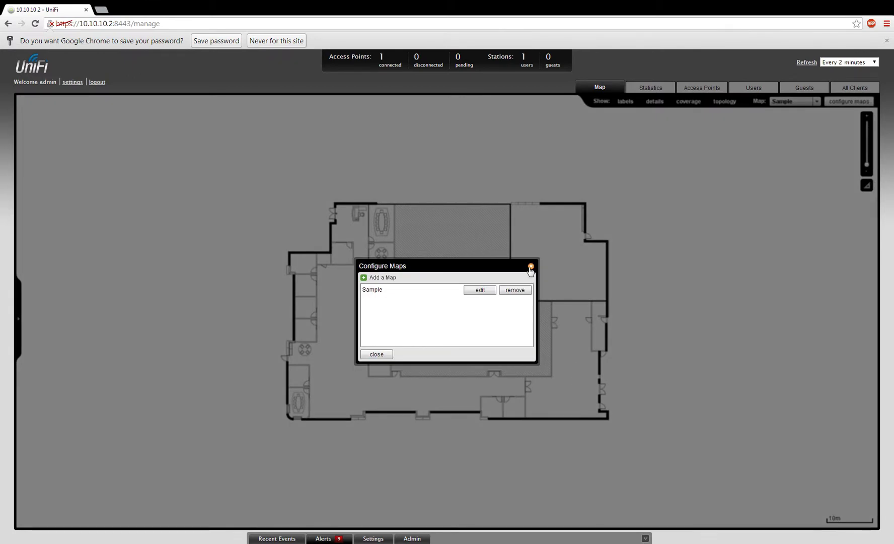
pyautogui.click(529, 268)
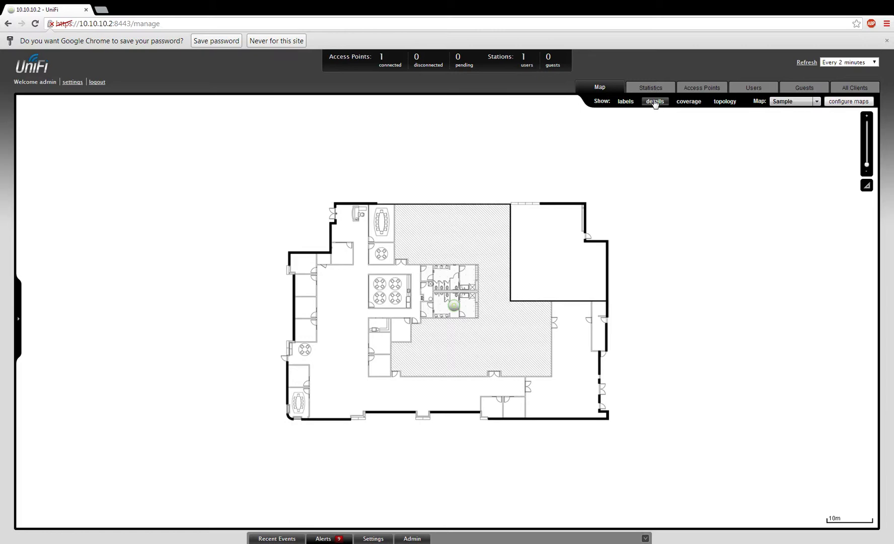
pyautogui.moveTo(452, 305)
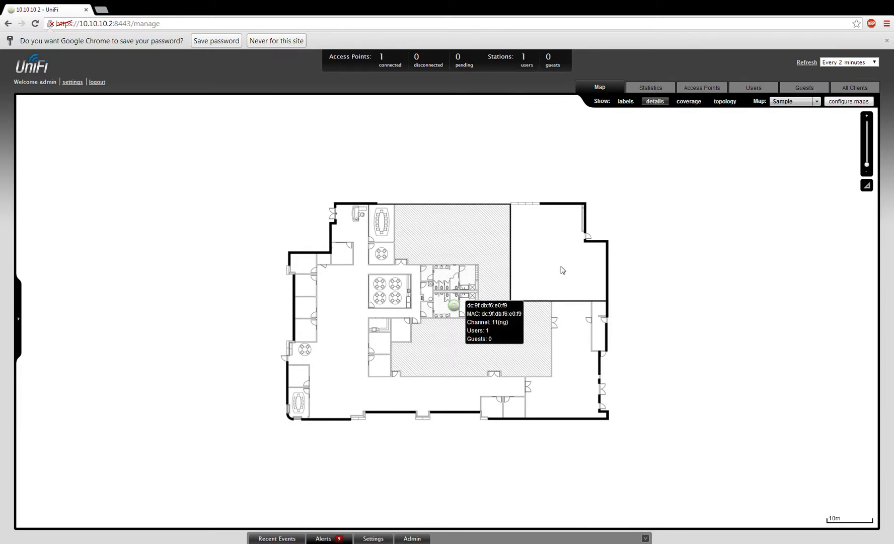
# Step: Show the access point's signal coverage overlay on the map, then hide it again
pyautogui.click(689, 101)
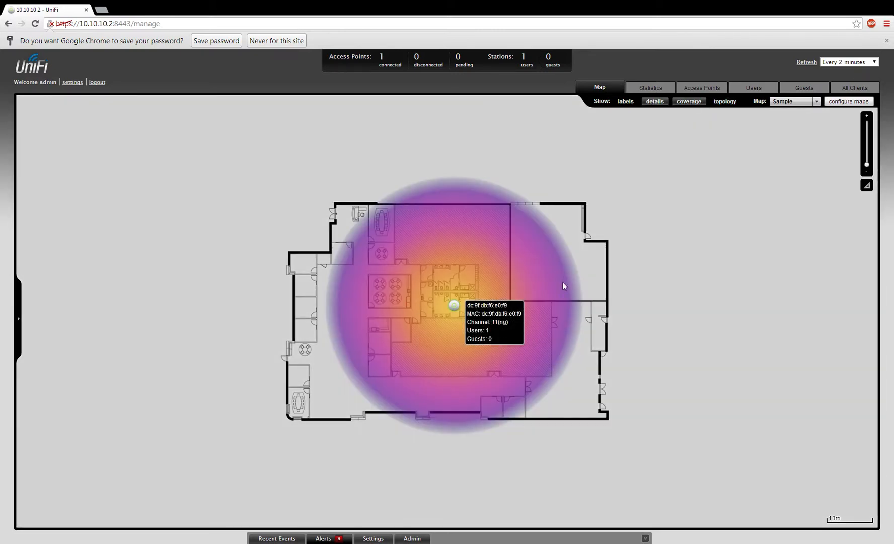
pyautogui.click(688, 102)
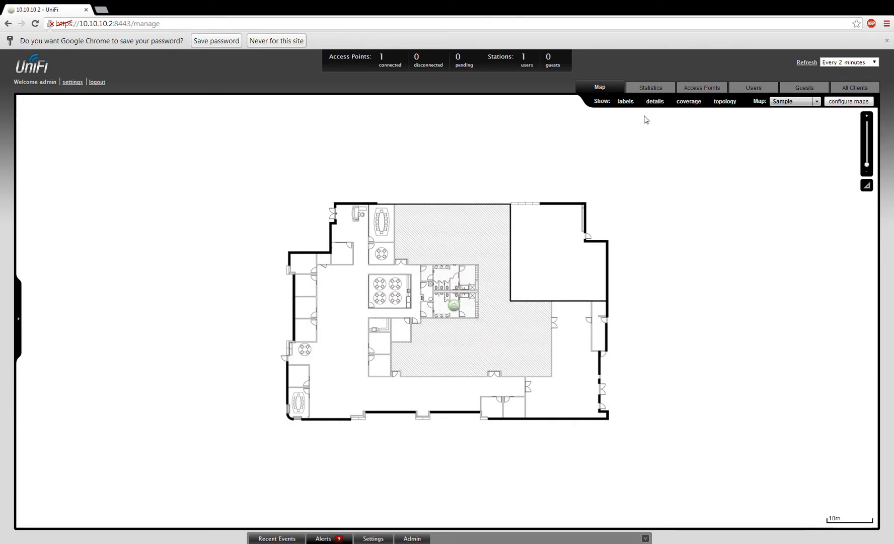
# Step: Review the statistics overview, then list the managed access point connected at 10.10.20.2
pyautogui.click(650, 88)
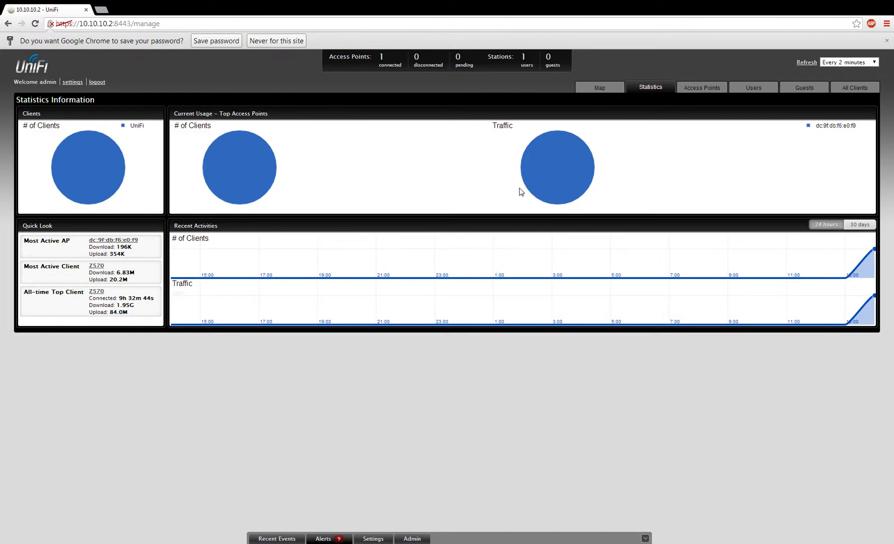
pyautogui.moveTo(801, 319)
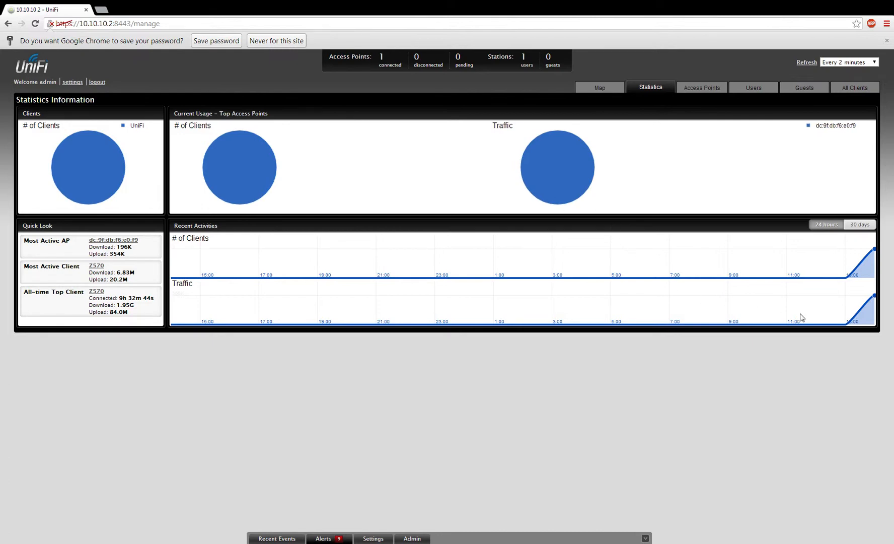
pyautogui.moveTo(229, 279)
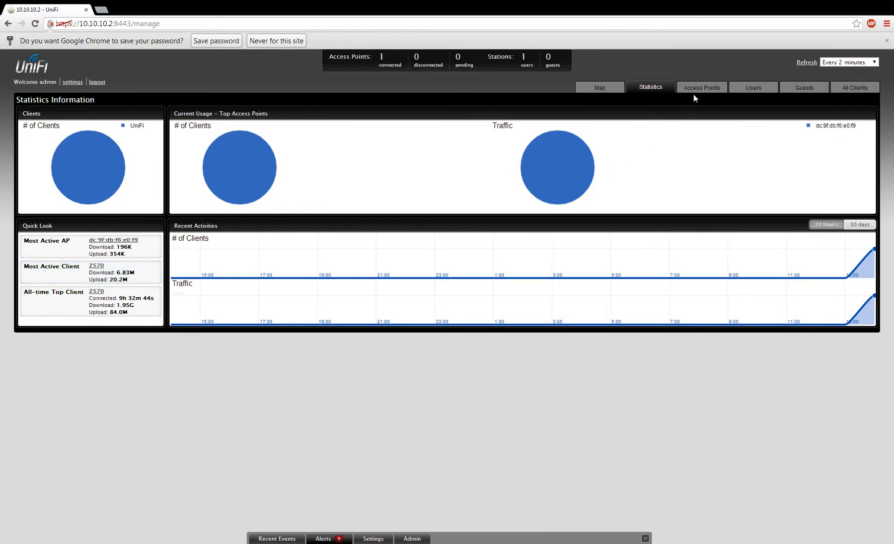
pyautogui.click(701, 88)
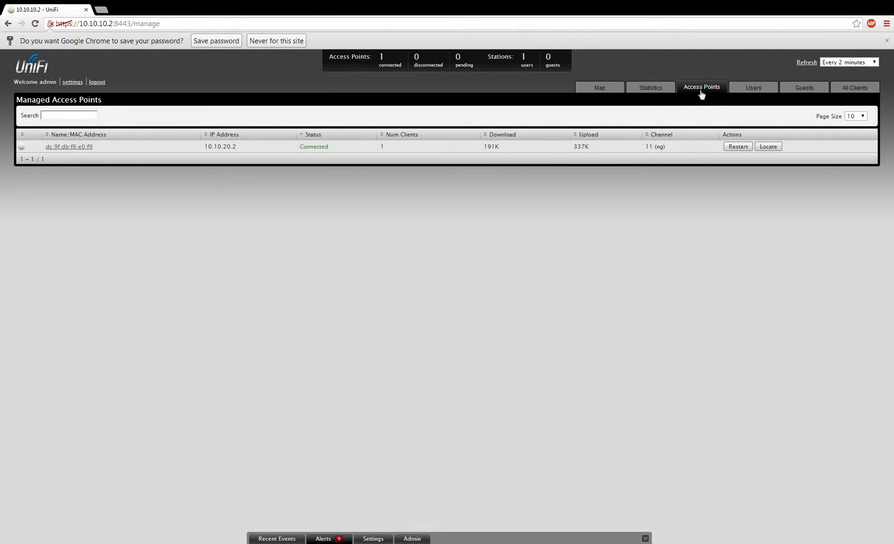
pyautogui.moveTo(675, 112)
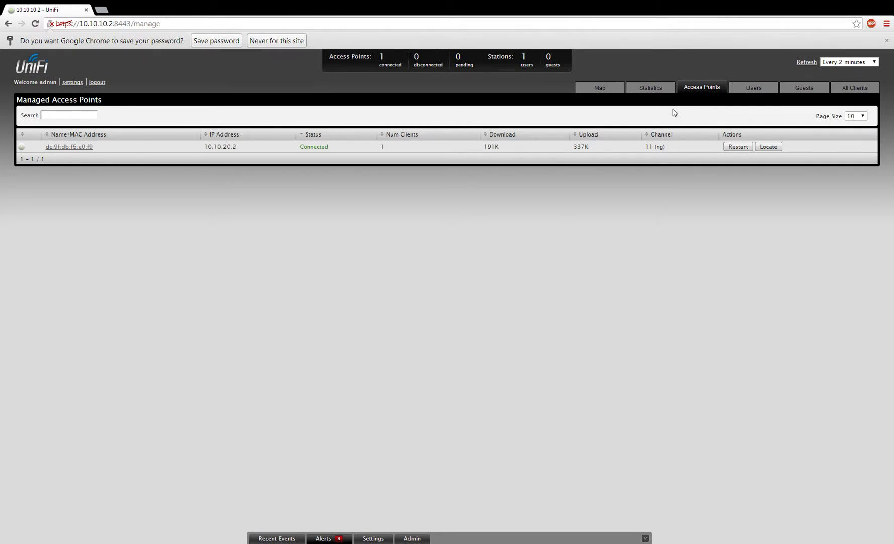
pyautogui.moveTo(367, 218)
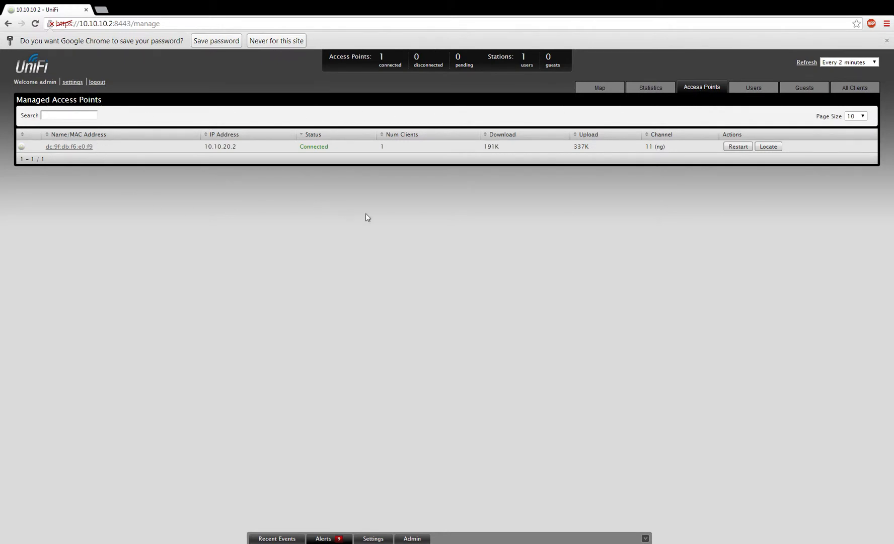
pyautogui.click(753, 87)
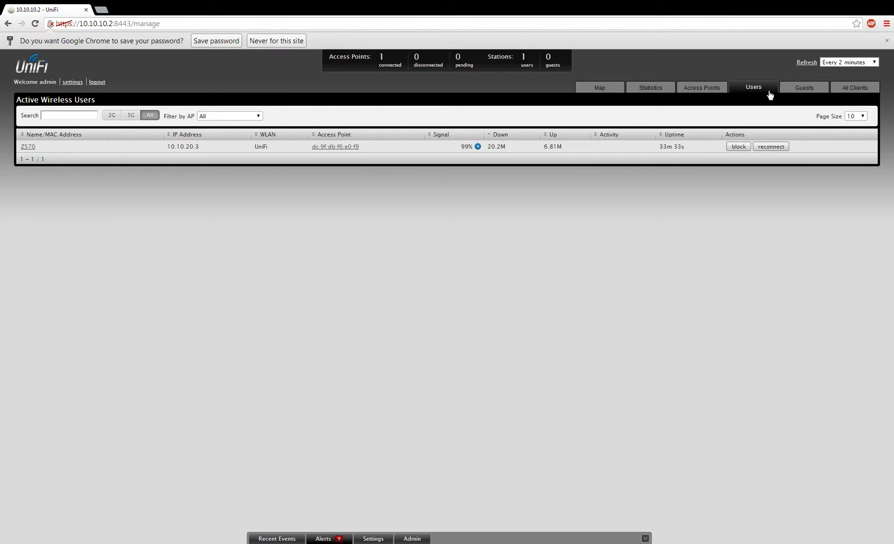
pyautogui.moveTo(264, 136)
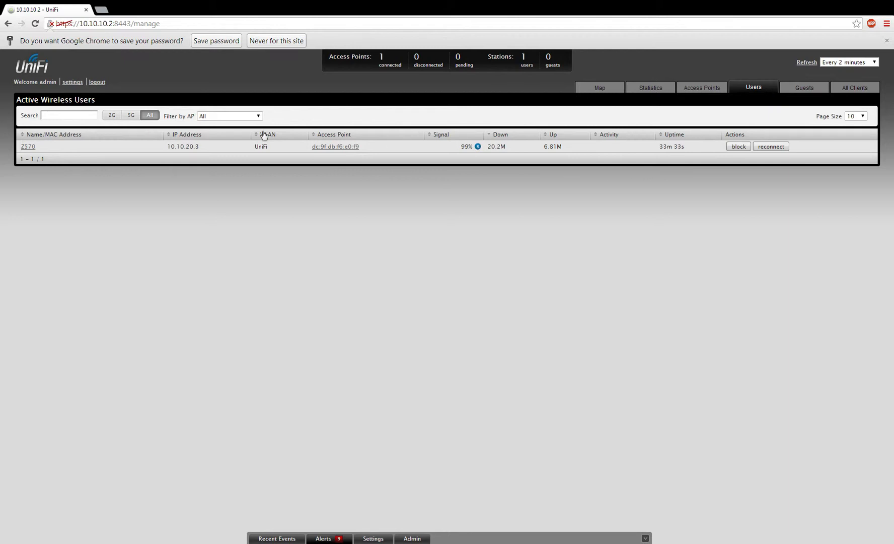
pyautogui.moveTo(47, 146)
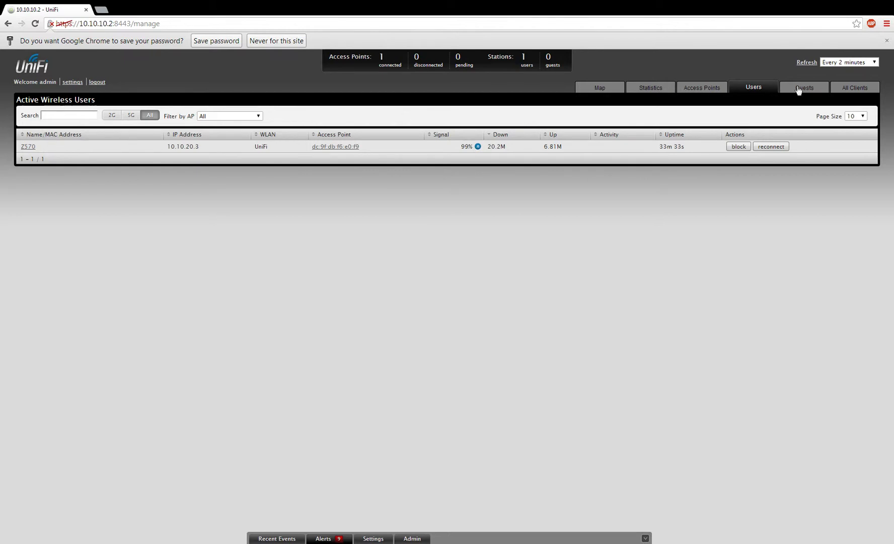
pyautogui.click(805, 87)
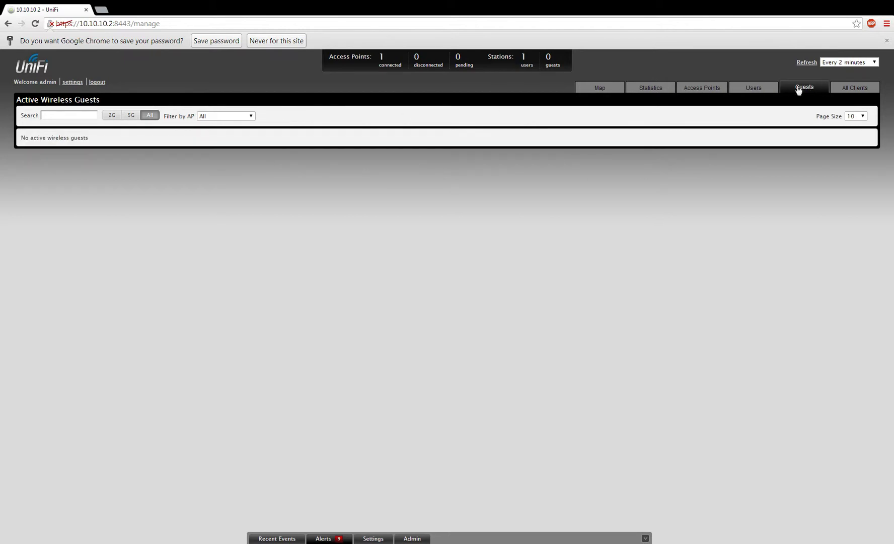
pyautogui.moveTo(829, 90)
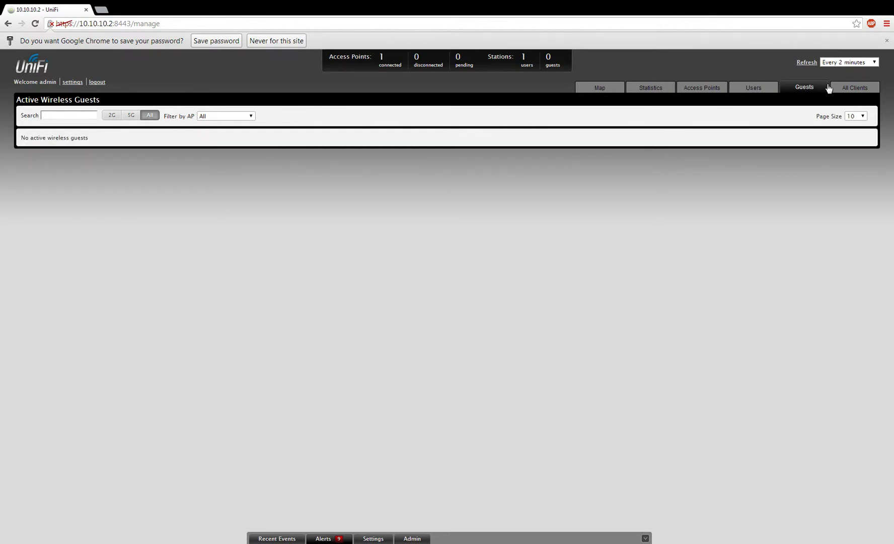
pyautogui.click(854, 88)
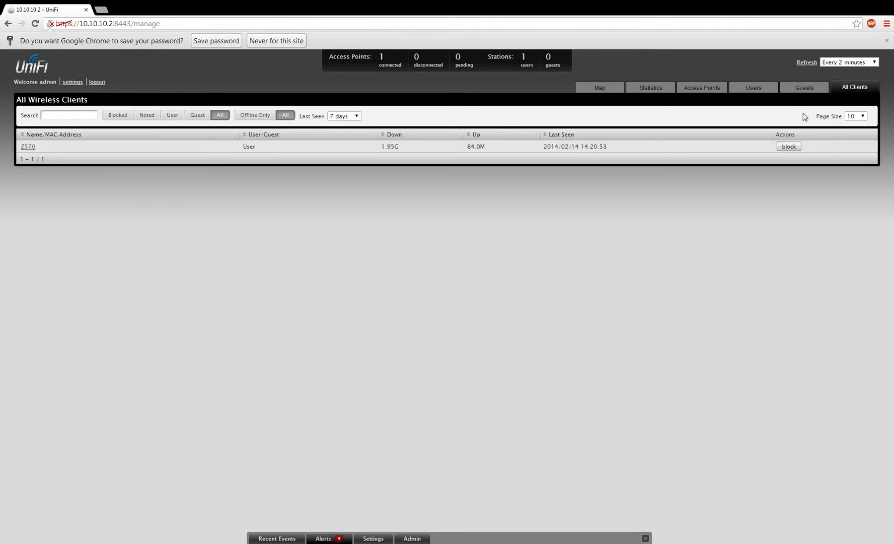
pyautogui.moveTo(750, 99)
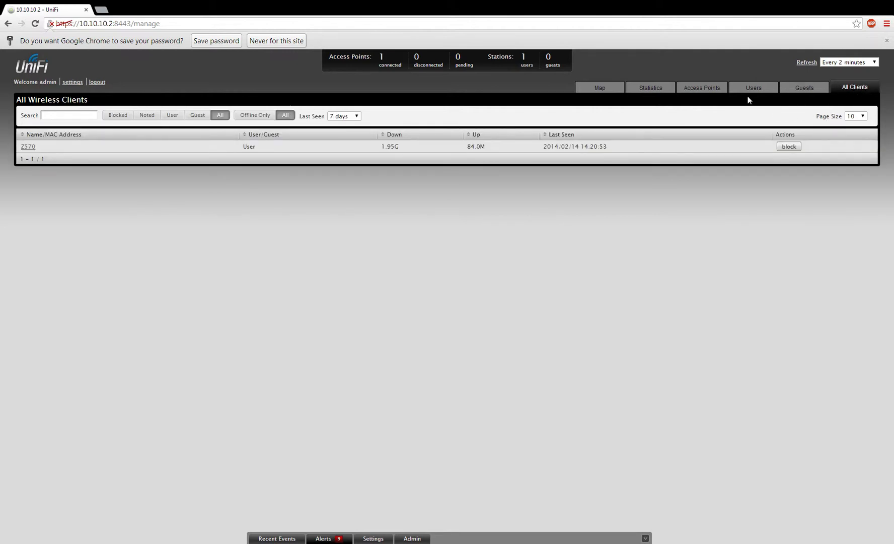
pyautogui.click(599, 88)
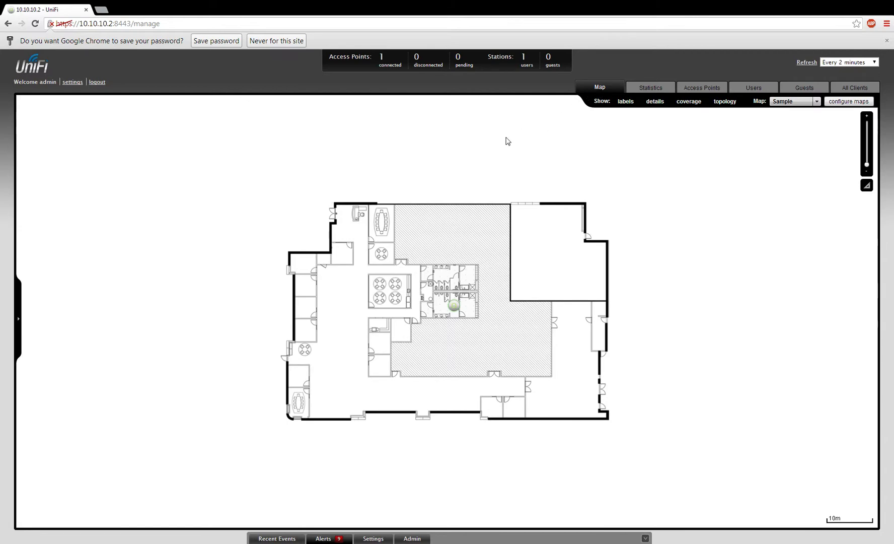
pyautogui.moveTo(306, 487)
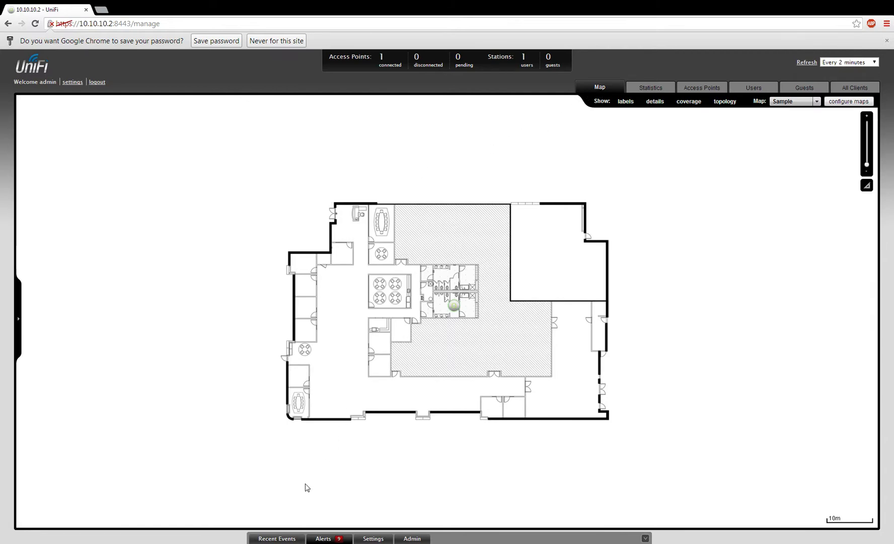
pyautogui.moveTo(343, 525)
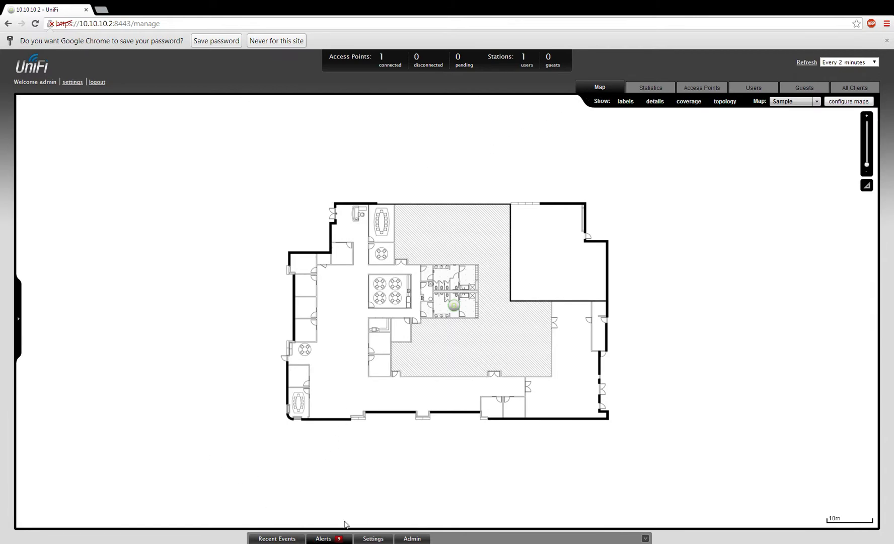
# Step: Review recent events and disconnection alerts, then bring up the settings categories overview
pyautogui.click(277, 542)
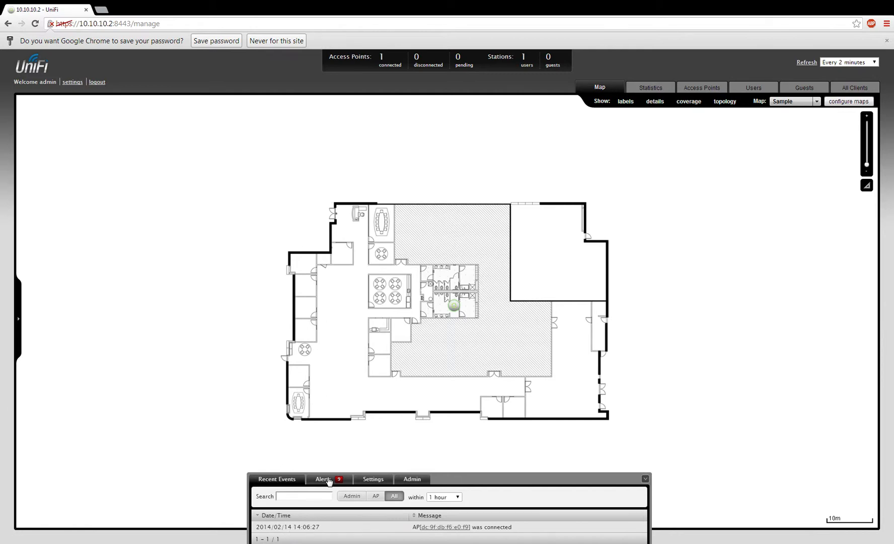
pyautogui.click(323, 478)
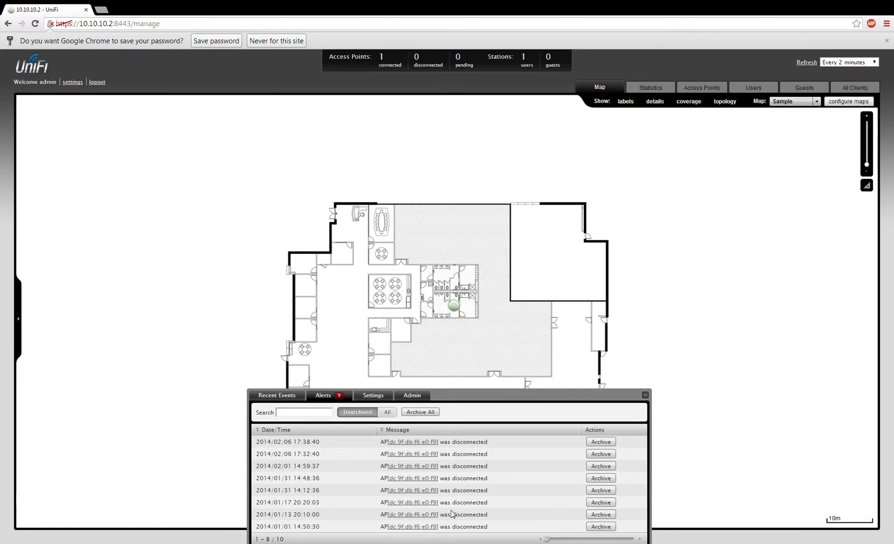
pyautogui.moveTo(453, 513)
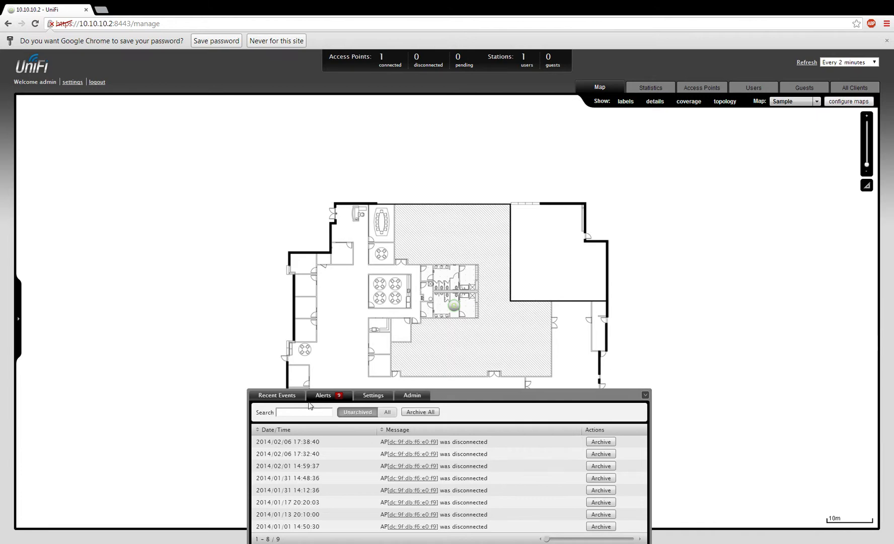
pyautogui.click(372, 430)
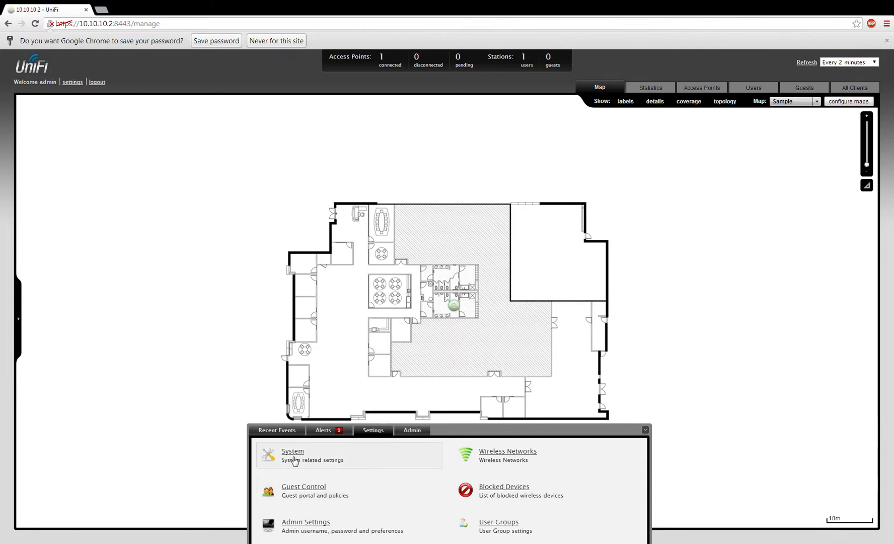
pyautogui.click(293, 455)
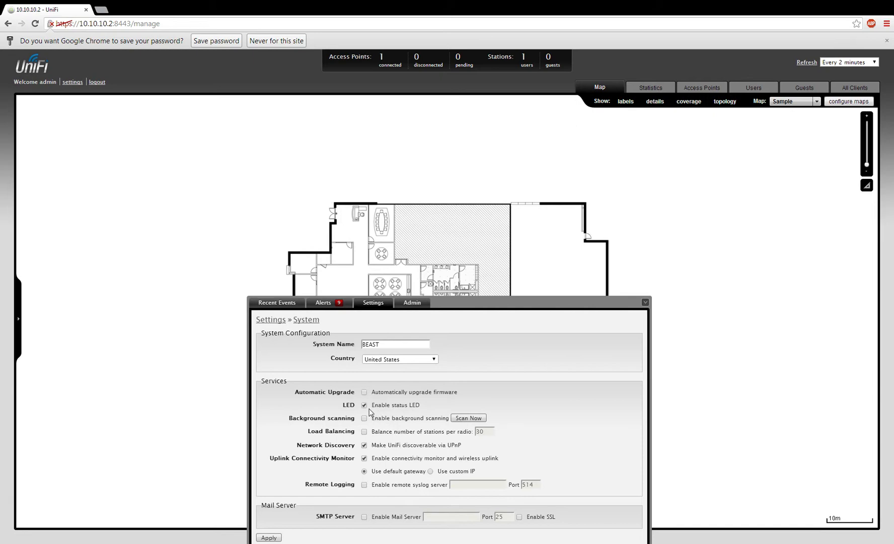
pyautogui.moveTo(409, 405)
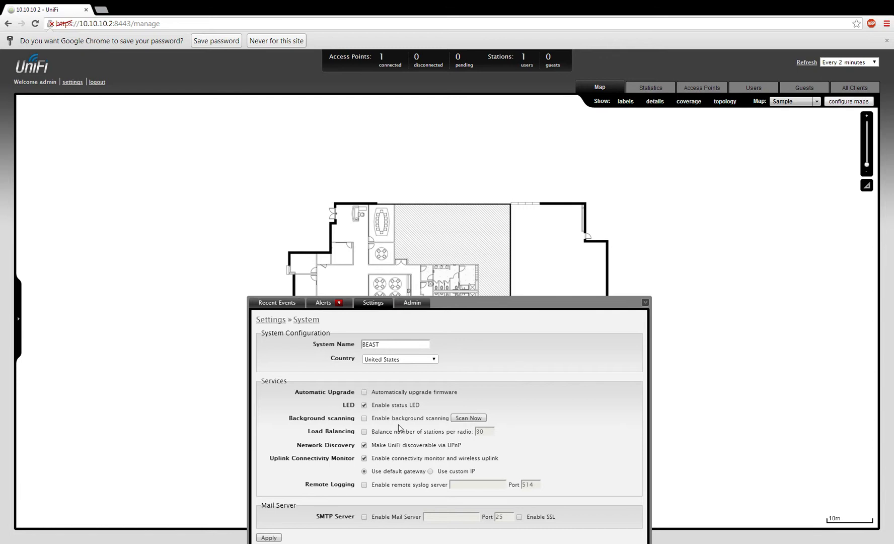
pyautogui.moveTo(401, 426)
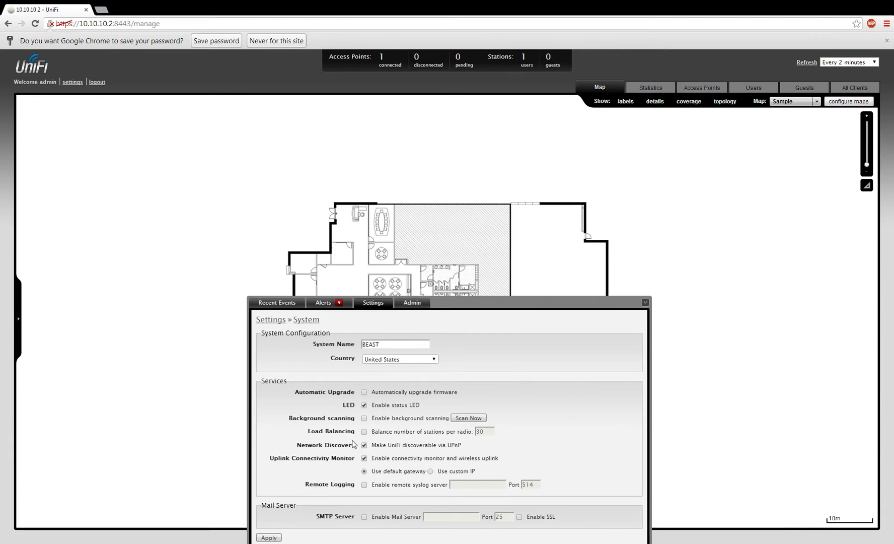
pyautogui.moveTo(289, 533)
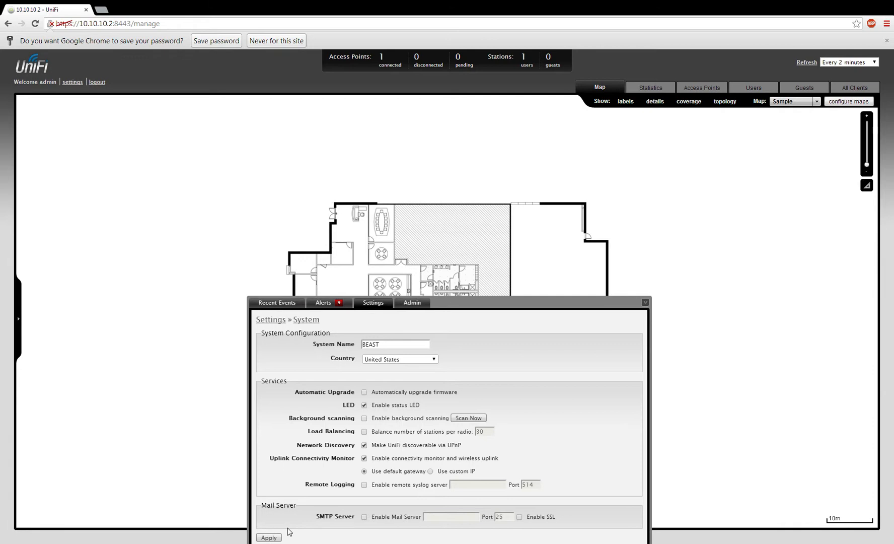
pyautogui.moveTo(340, 364)
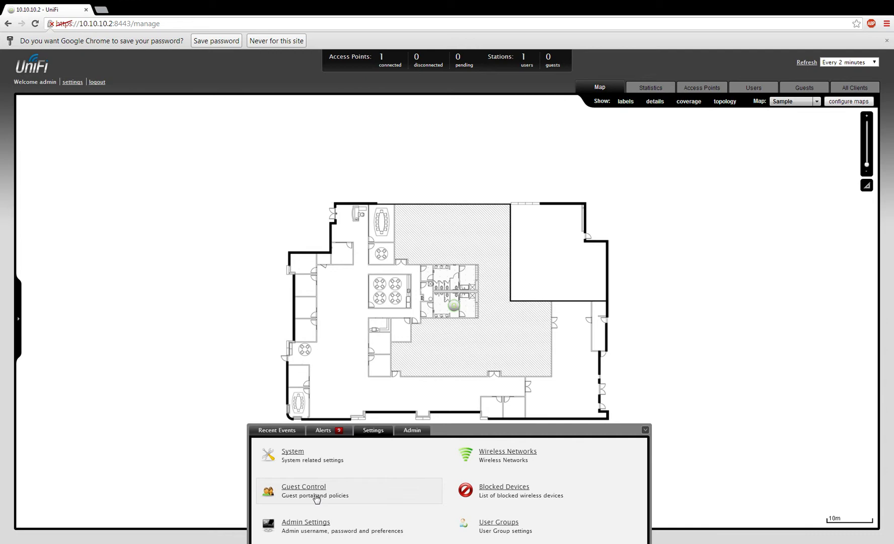
pyautogui.click(507, 451)
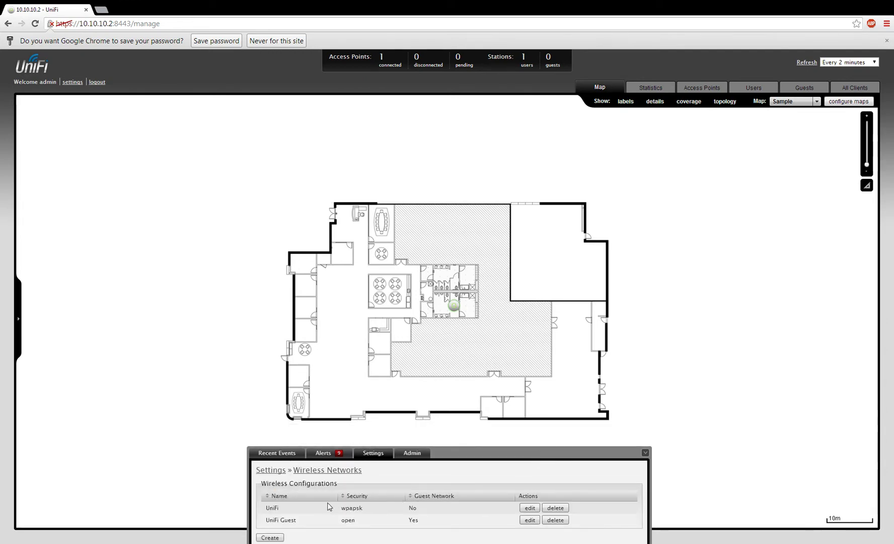
pyautogui.moveTo(556, 507)
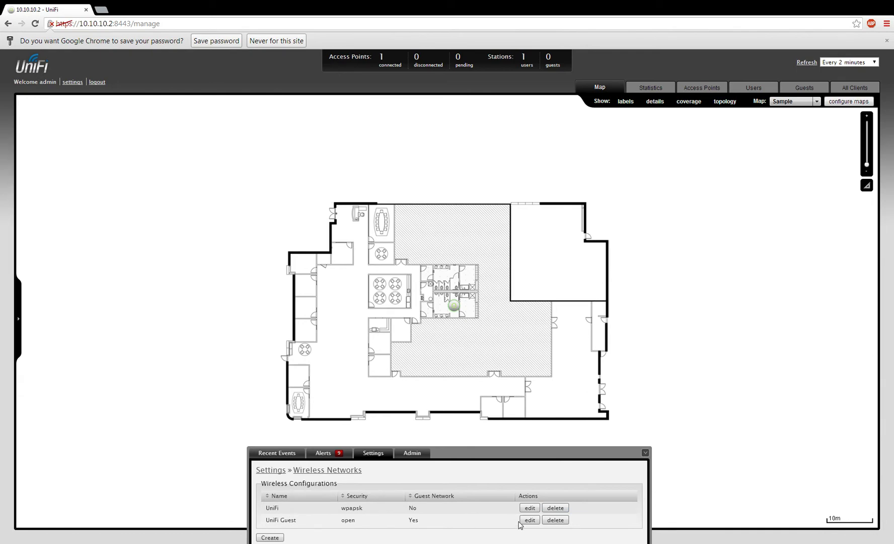
pyautogui.click(528, 520)
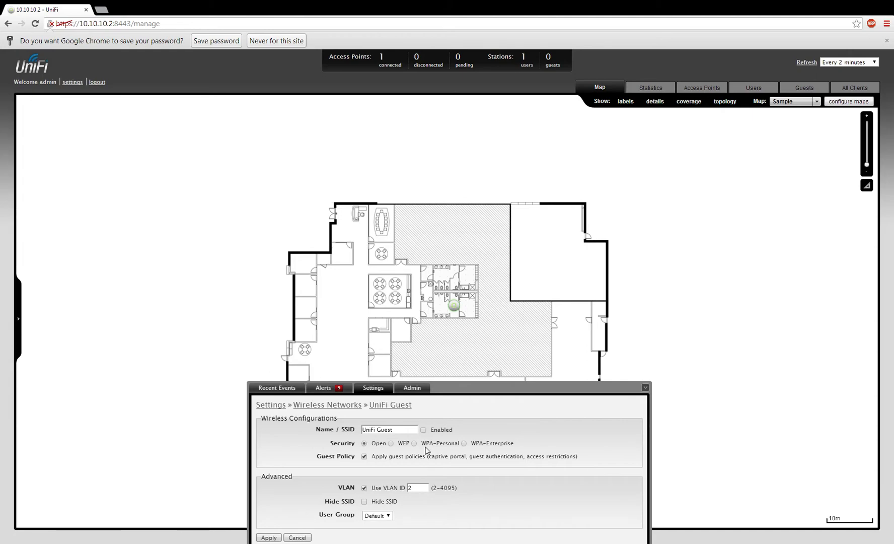
pyautogui.click(296, 542)
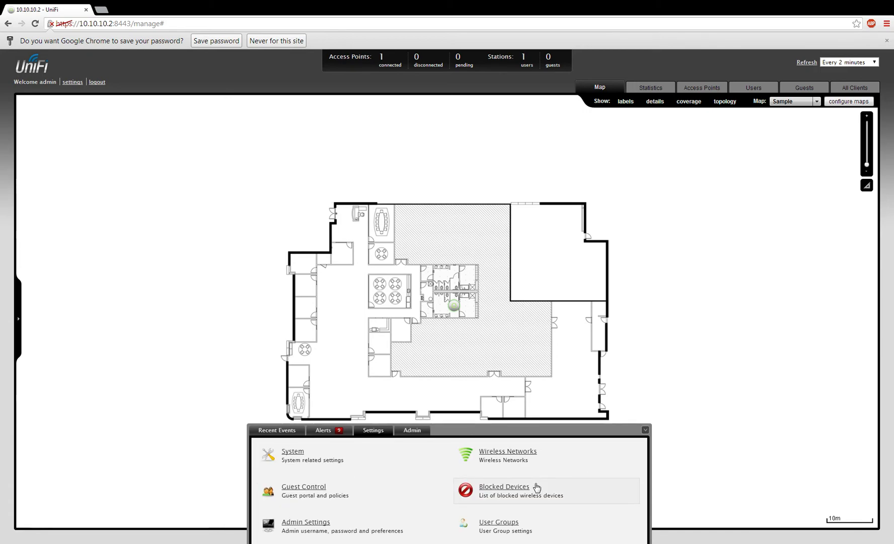
pyautogui.moveTo(368, 518)
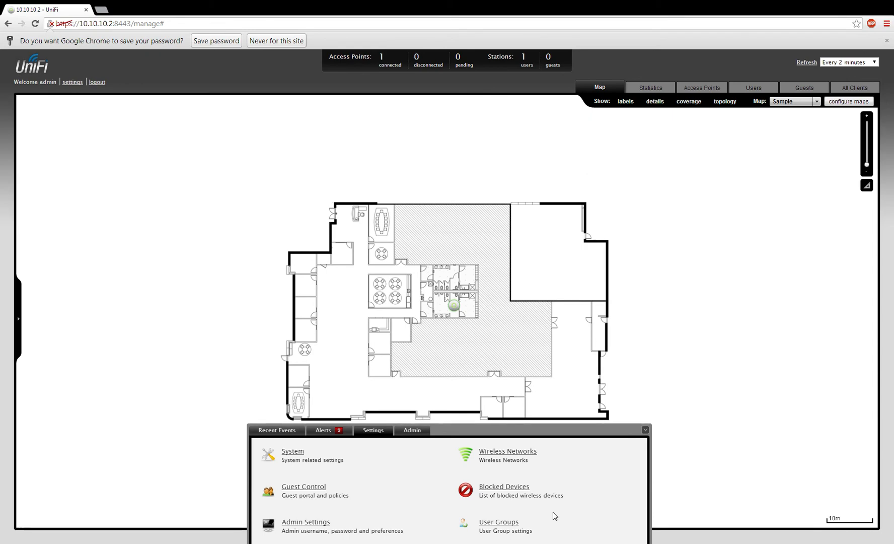
pyautogui.moveTo(451, 503)
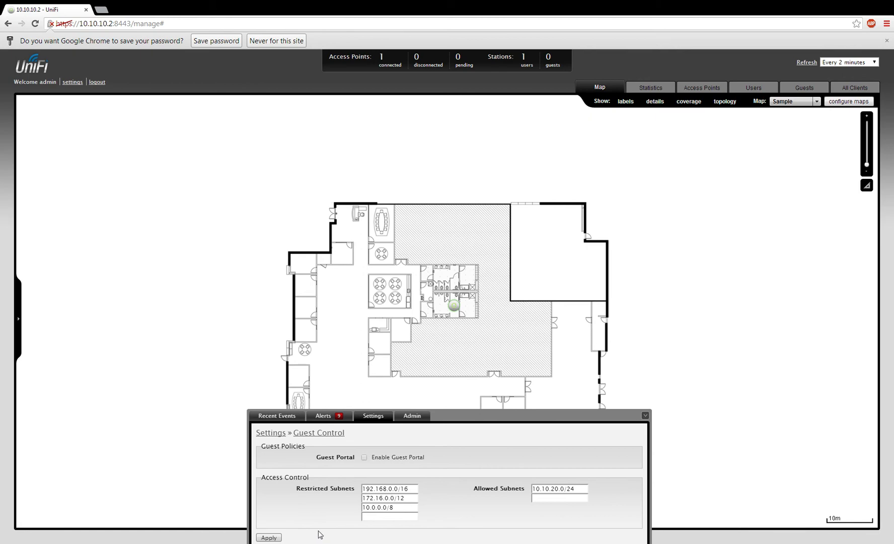
pyautogui.moveTo(373, 532)
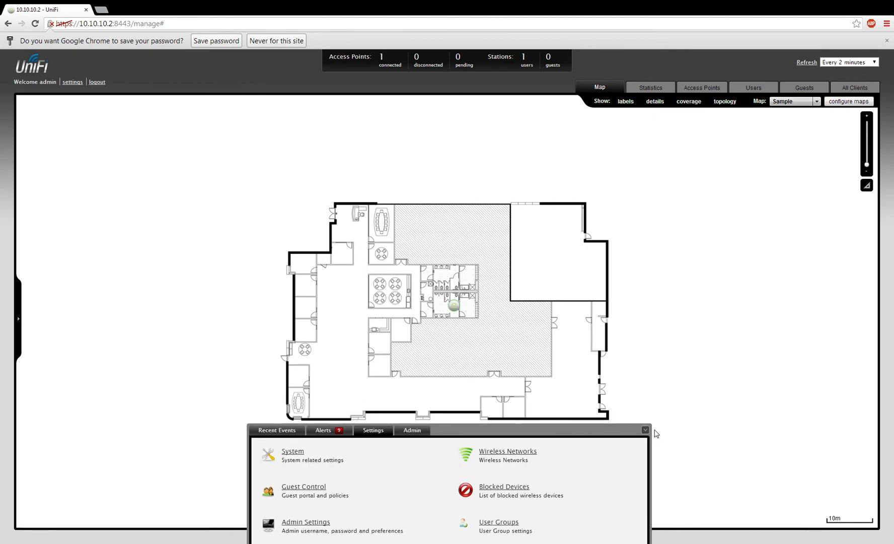
# Step: Collapse the settings area so only the floor-plan map remains
pyautogui.click(645, 430)
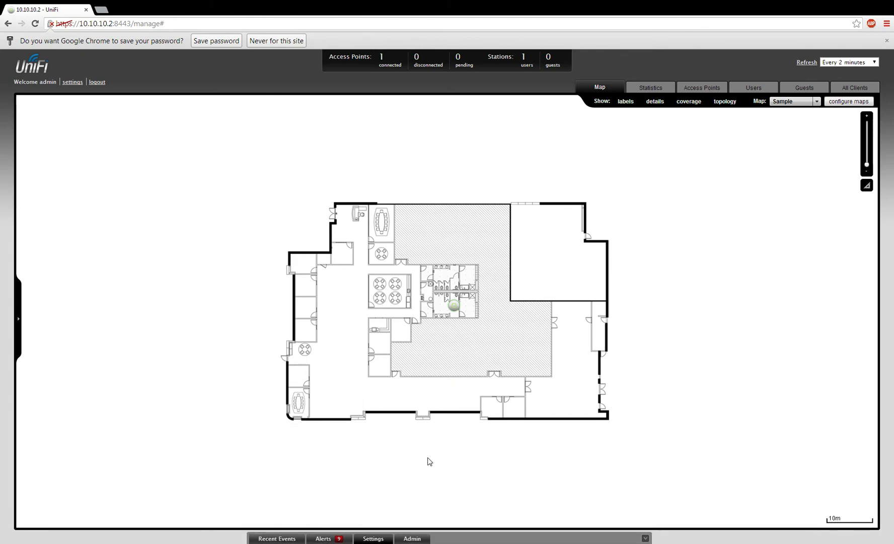